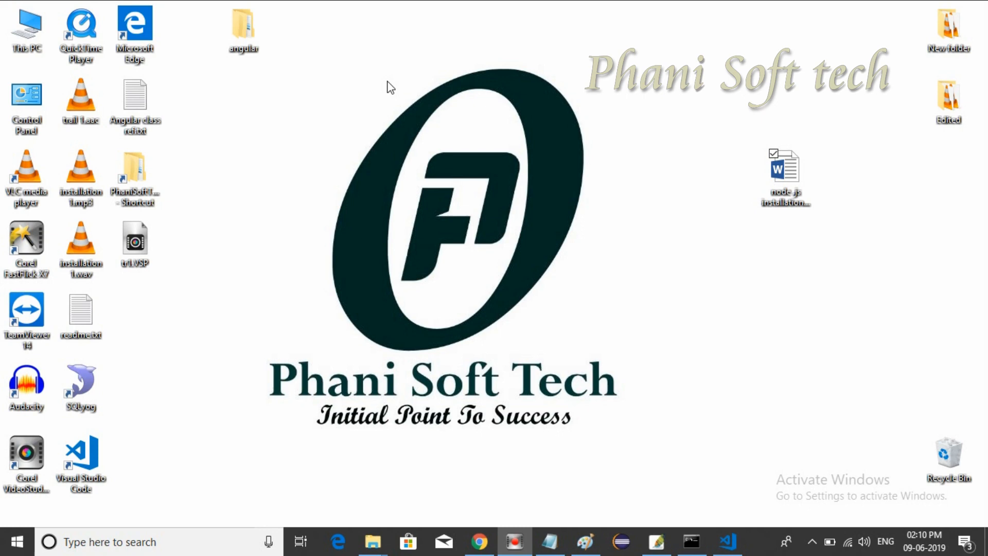
mouse_move(378, 207)
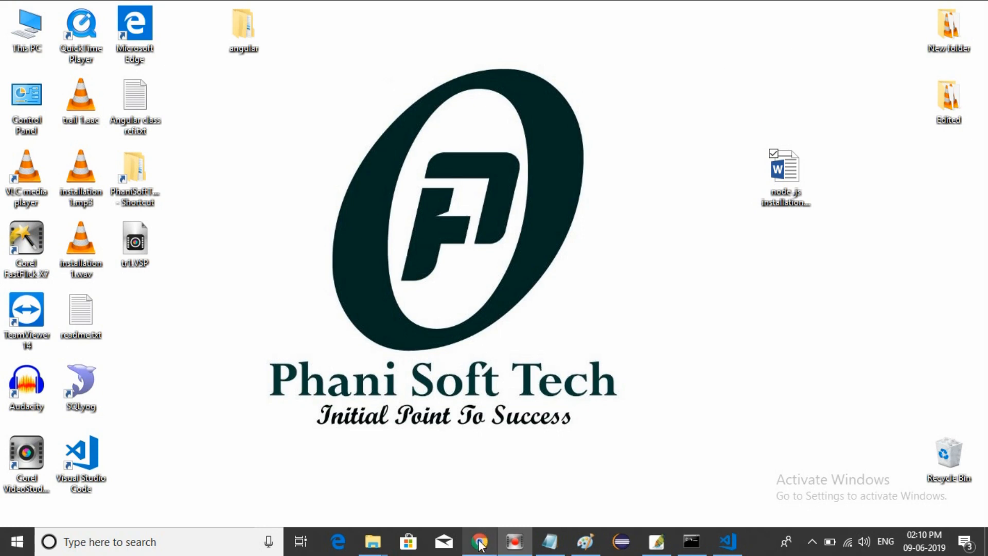
Search Google for 'download node.js' from Chrome's address bar
left_click(479, 542)
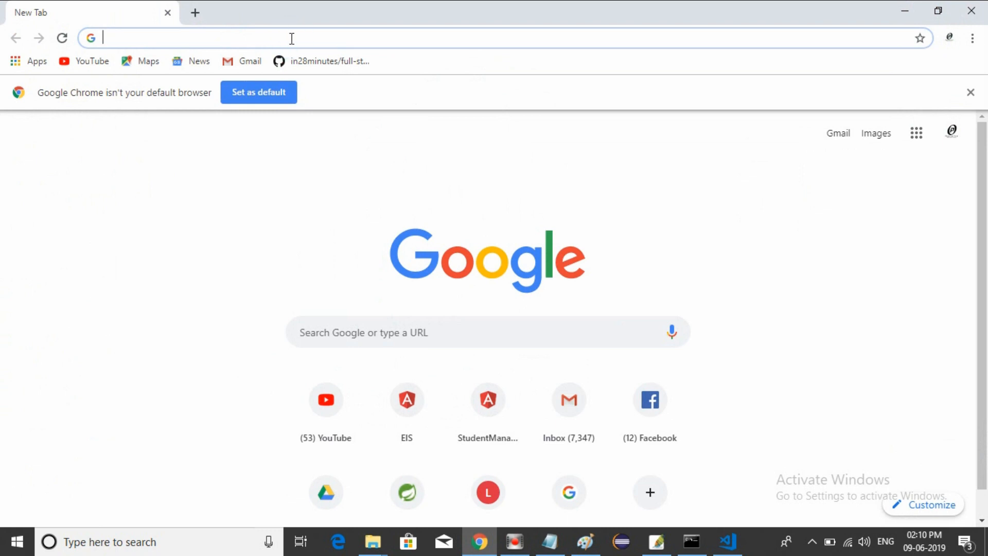
type("download")
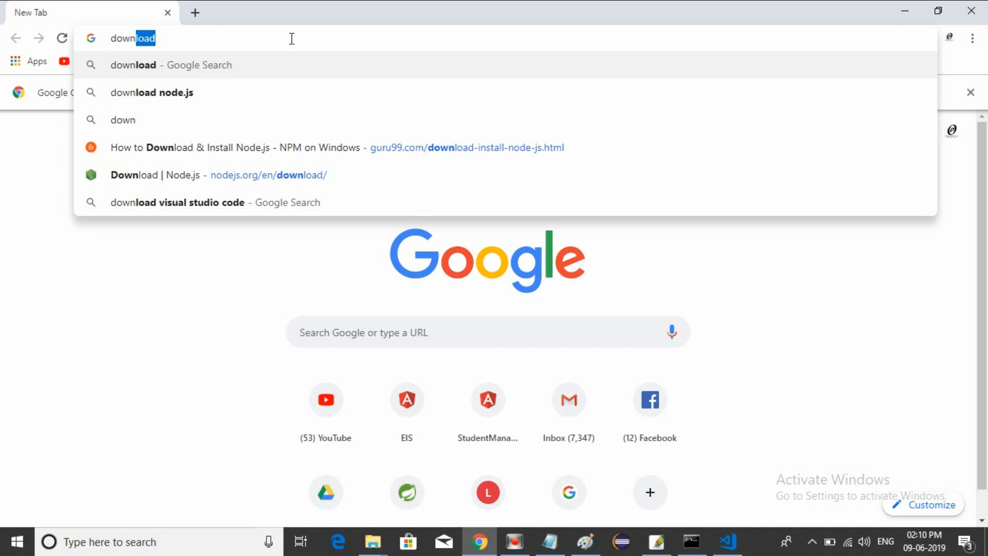
left_click(151, 91)
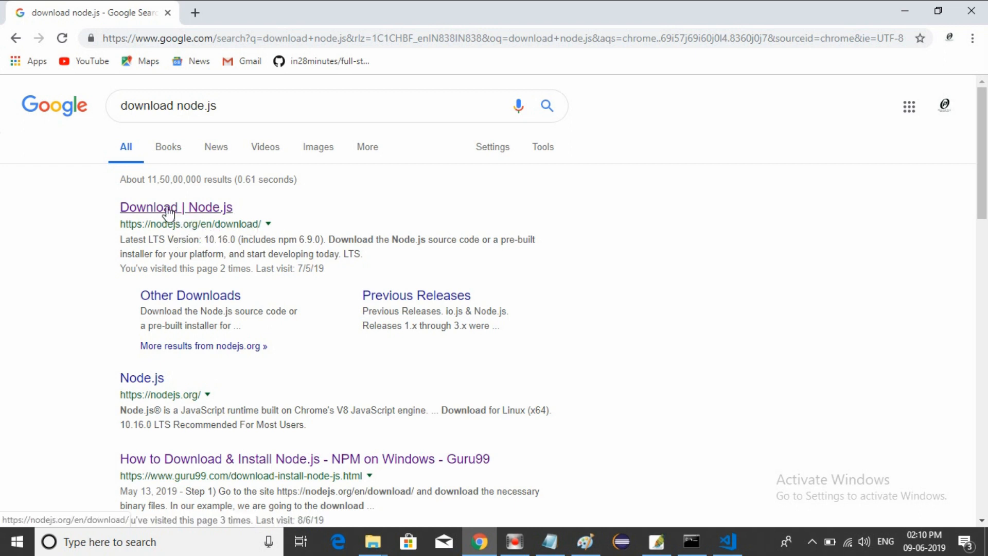
Open the 'Download | Node.js' result and reach the Windows Installer .msi row of the downloads table
left_click(176, 207)
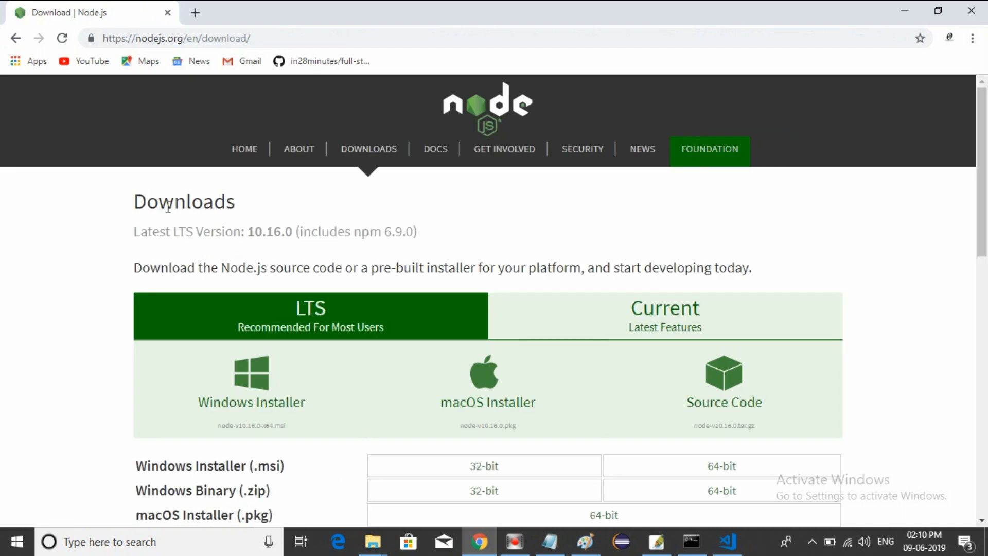
scroll("down", 3)
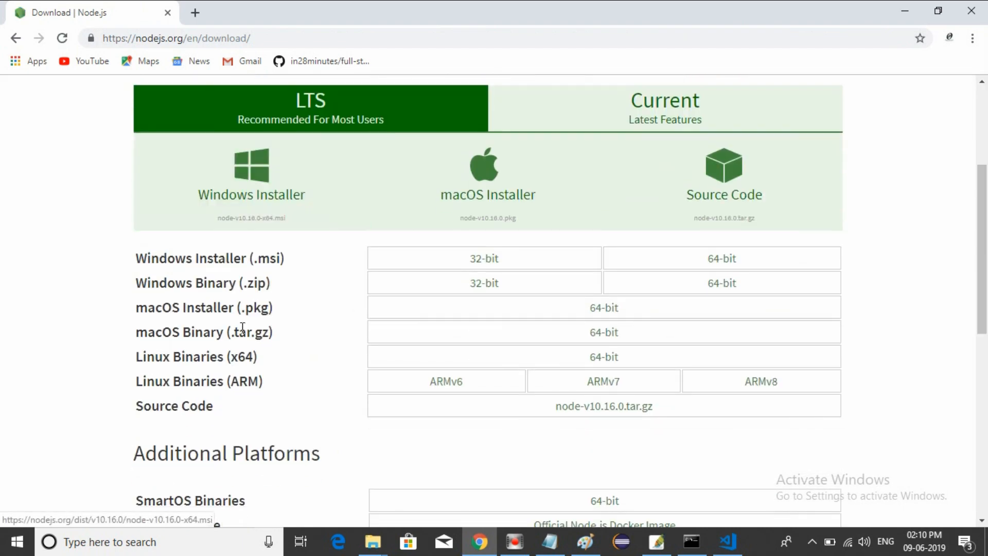
mouse_move(217, 304)
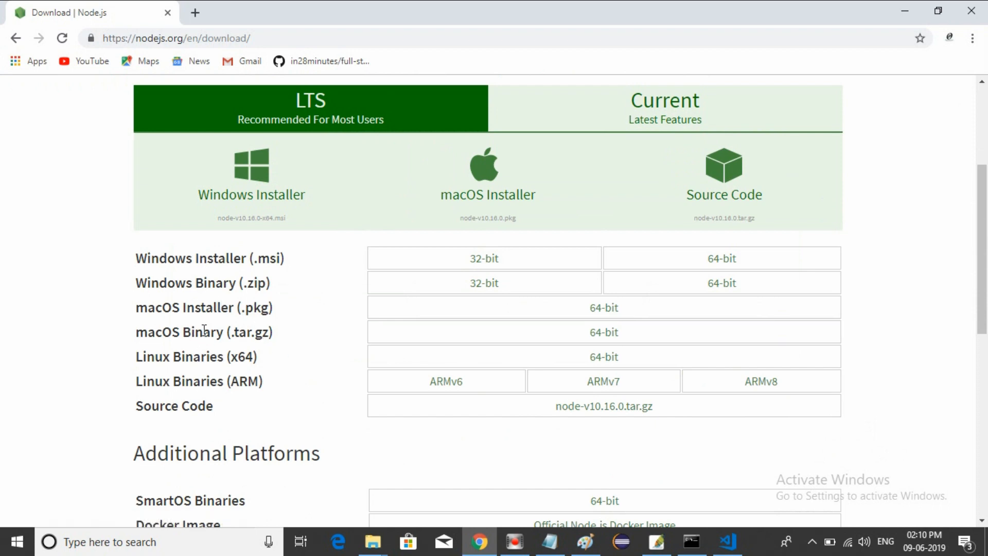
mouse_move(161, 371)
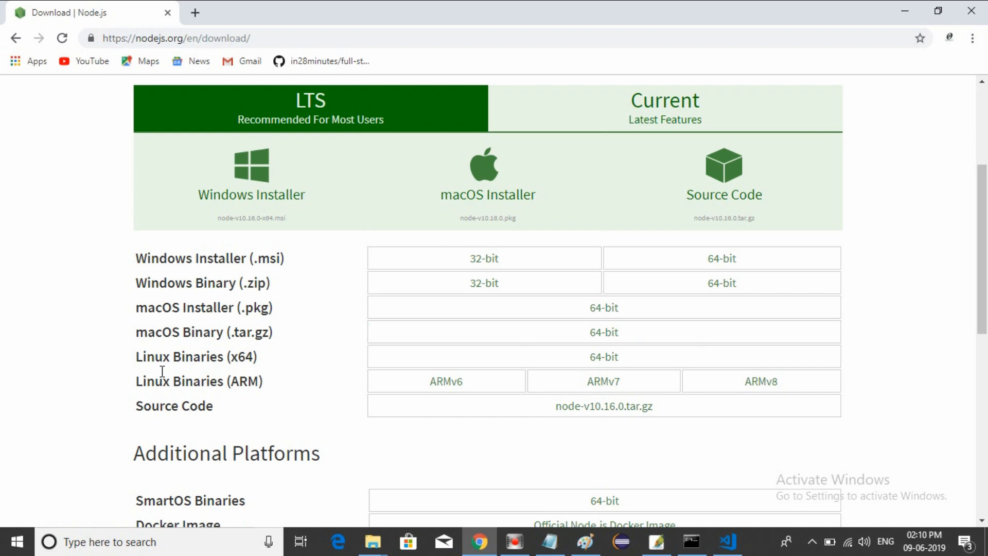
mouse_move(200, 255)
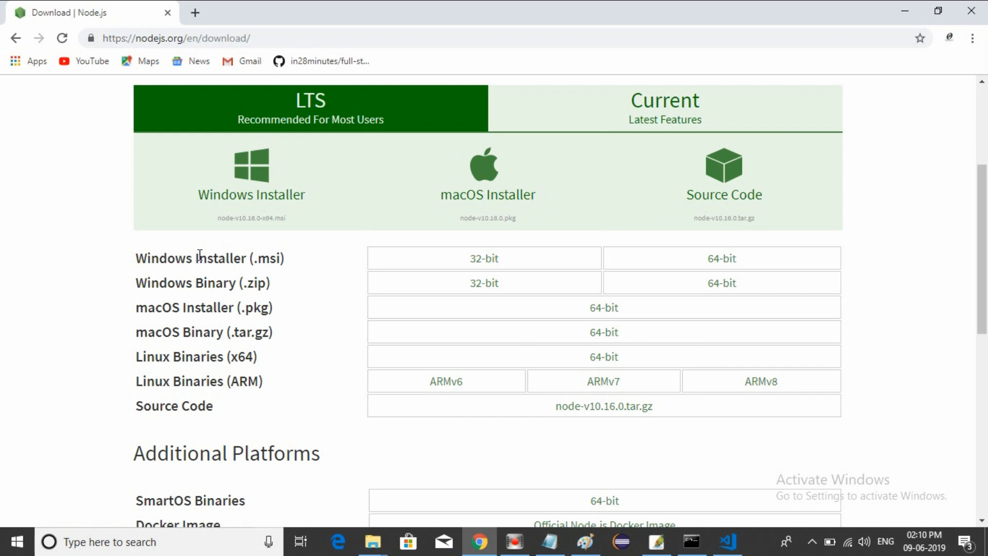
double_click(257, 257)
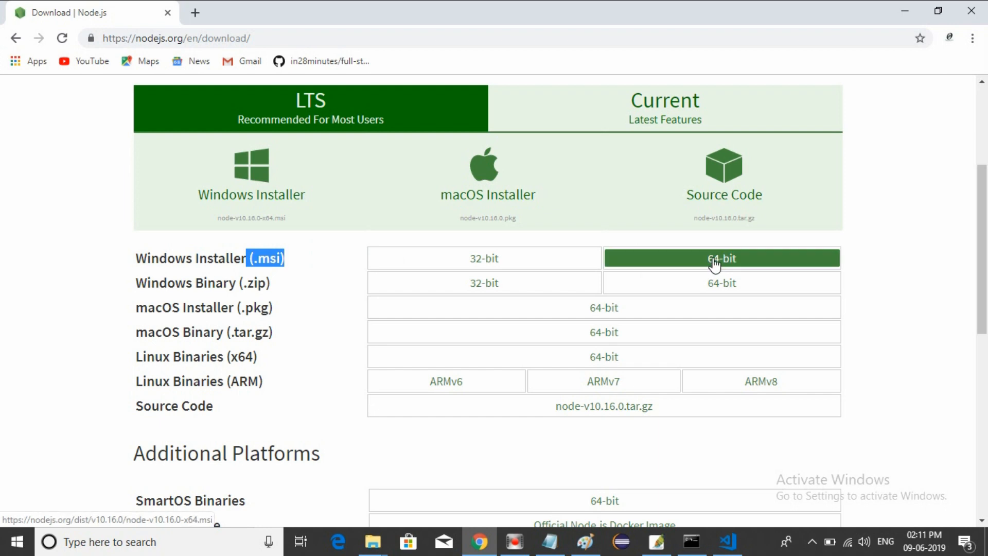
Start the 64-bit node-v10.16.0-x64.msi download, cancel it from the download bar, then minimize Chrome
left_click(720, 258)
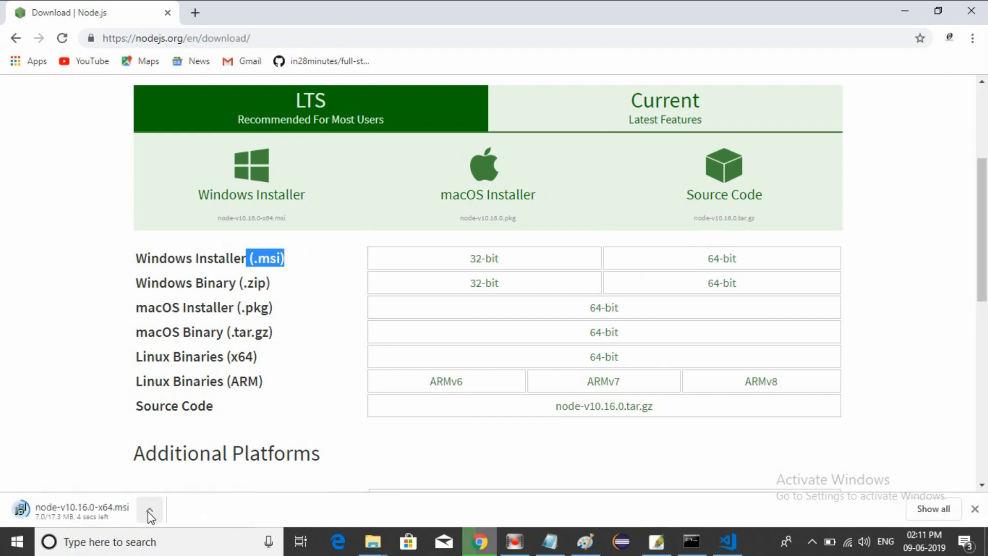
left_click(149, 508)
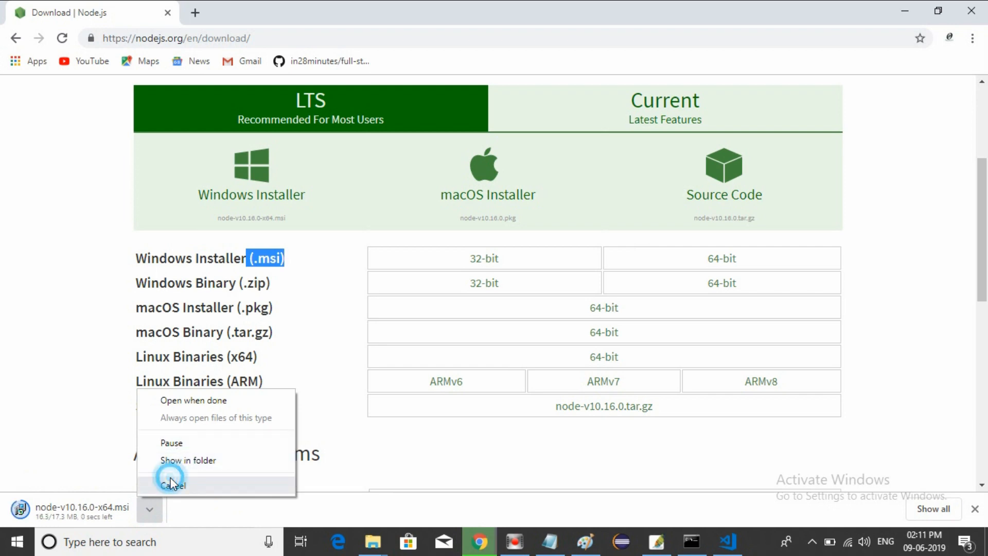
left_click(172, 484)
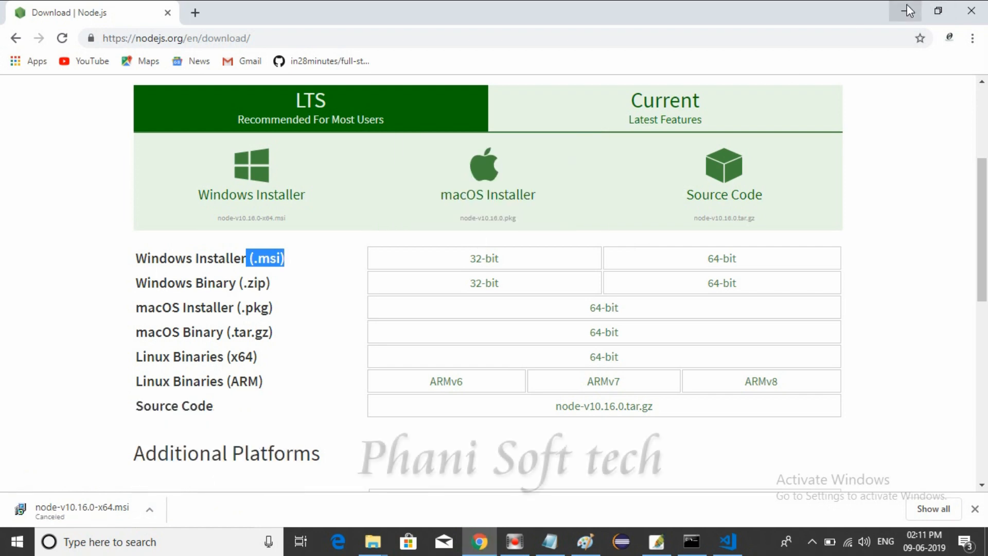
mouse_move(905, 10)
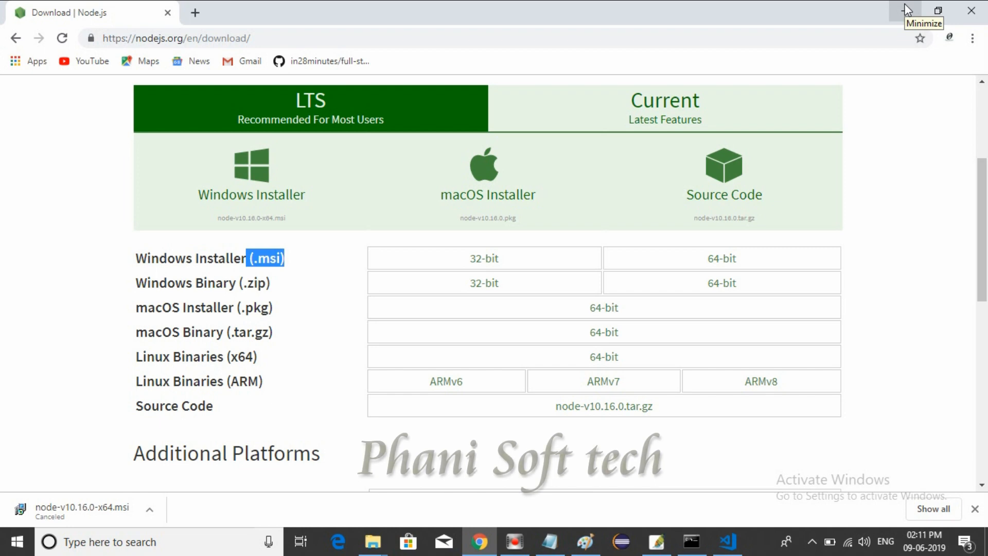
left_click(903, 12)
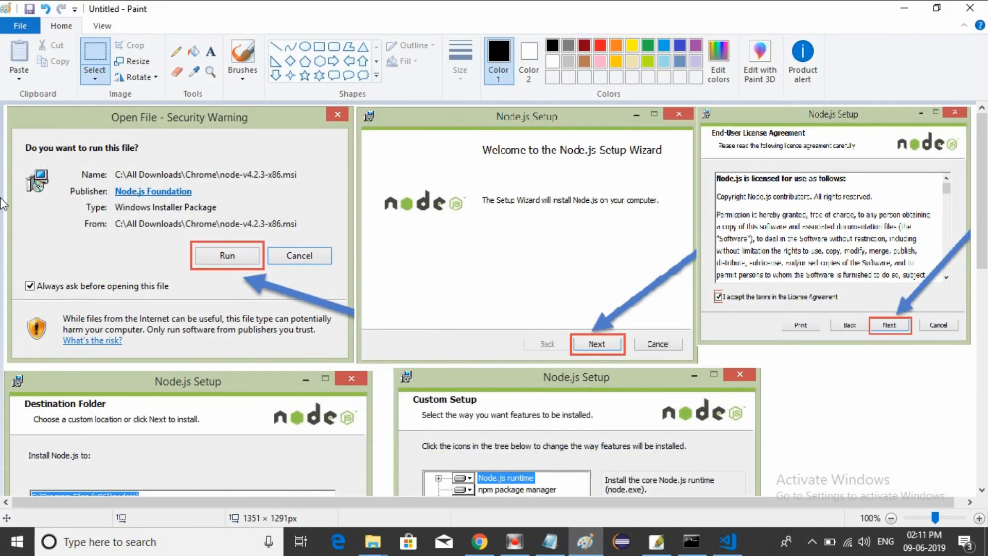
mouse_move(203, 281)
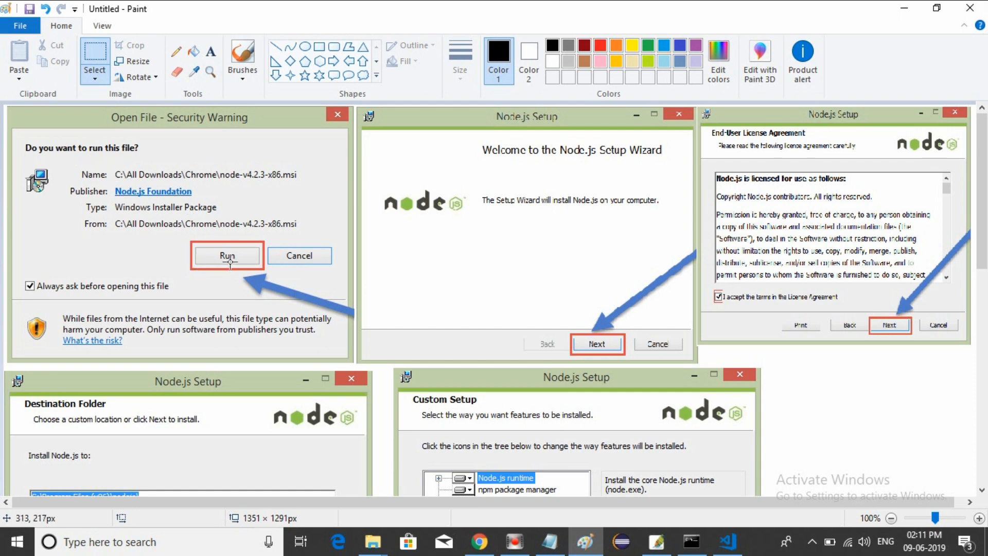
mouse_move(613, 335)
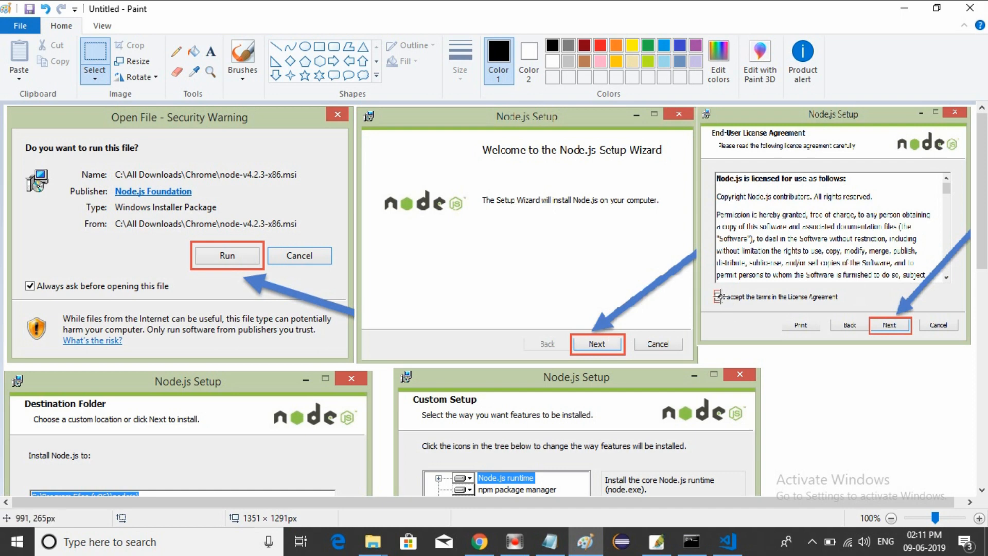
Look over the first row of installer screenshots: security warning, welcome screen, license agreement
left_click(716, 297)
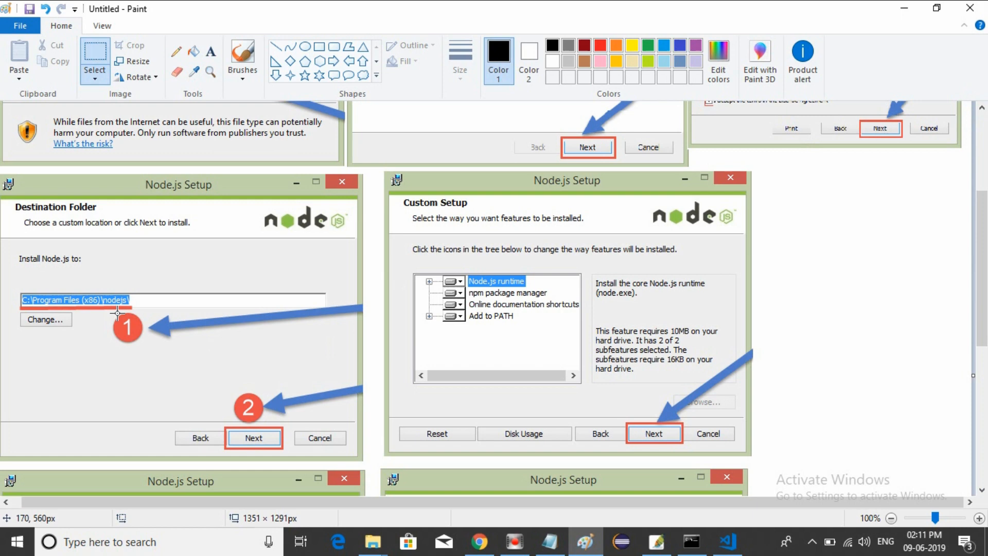
mouse_move(176, 353)
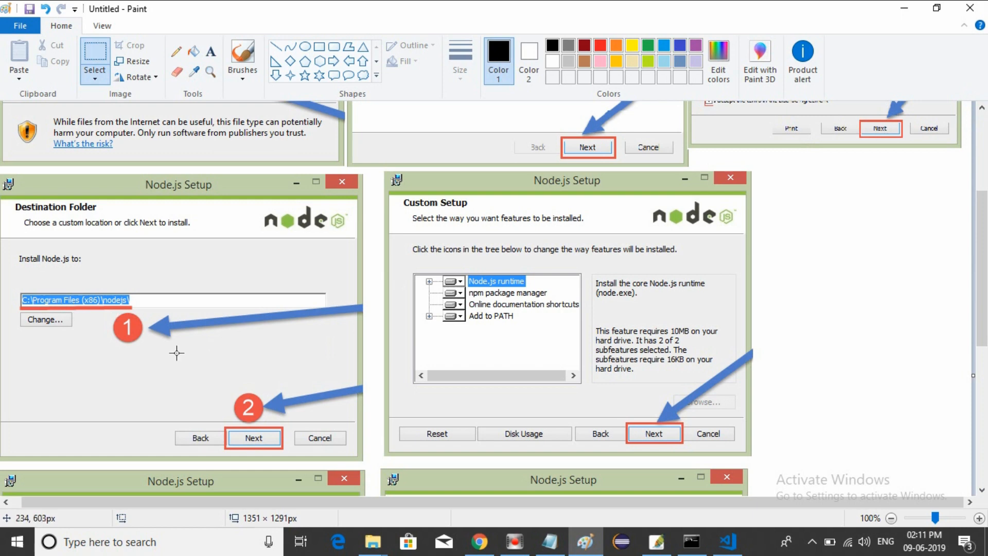
mouse_move(170, 347)
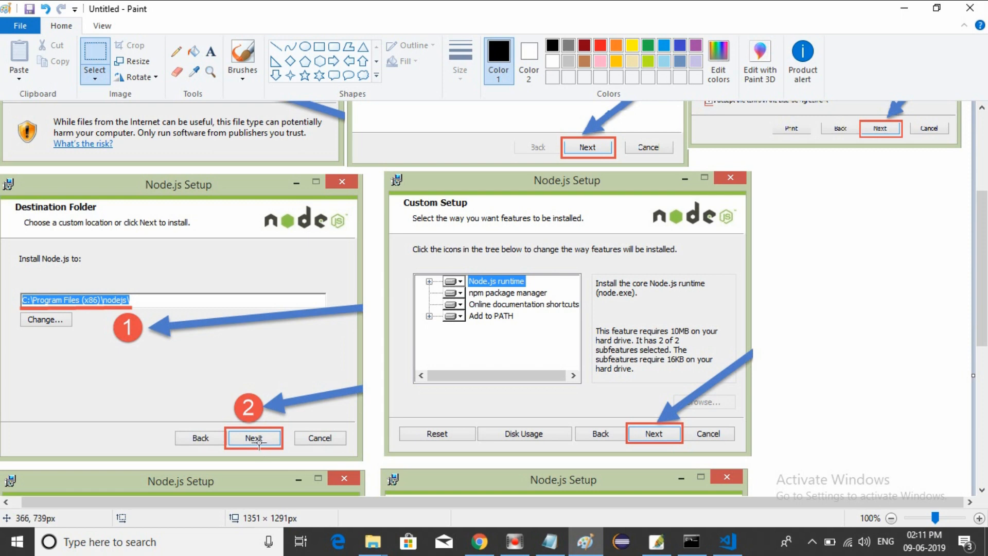
mouse_move(656, 434)
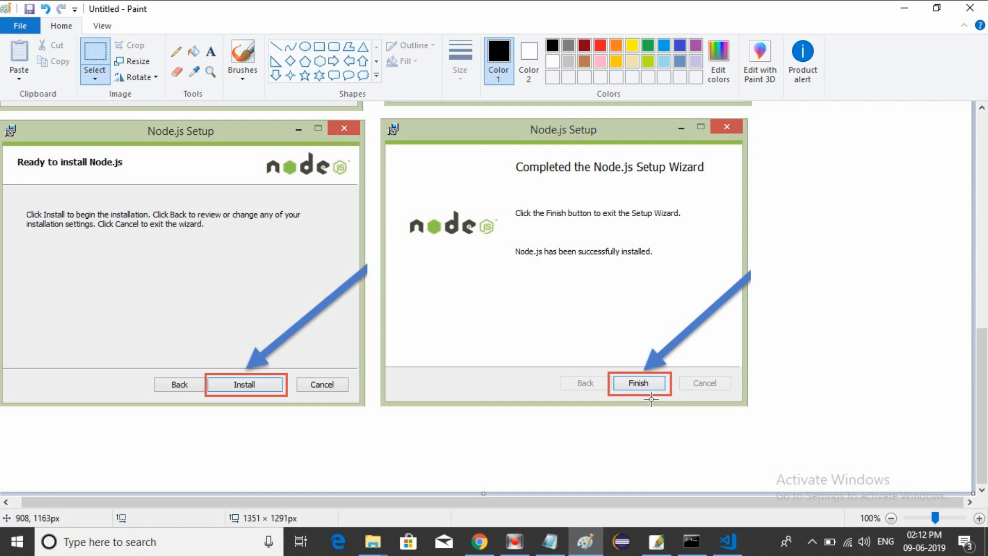
mouse_move(688, 257)
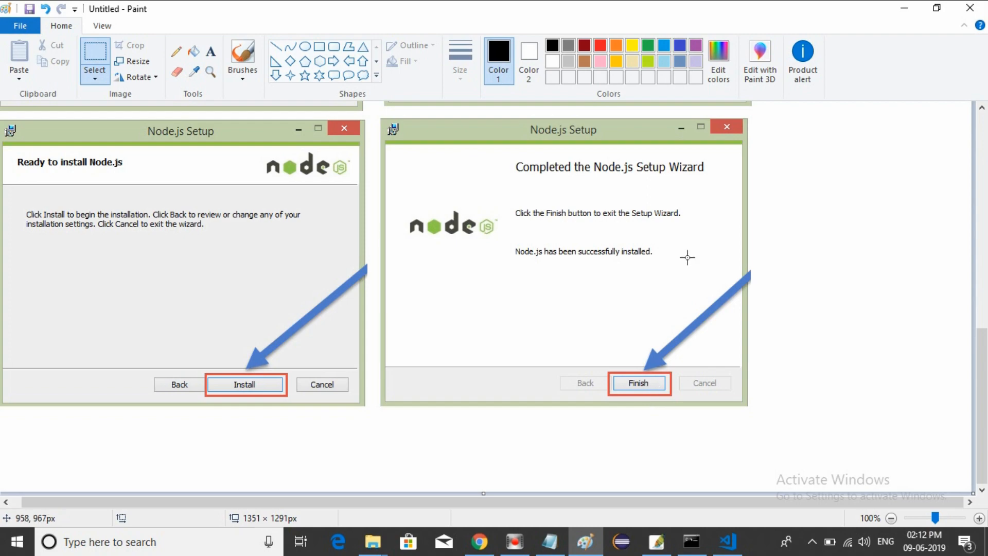